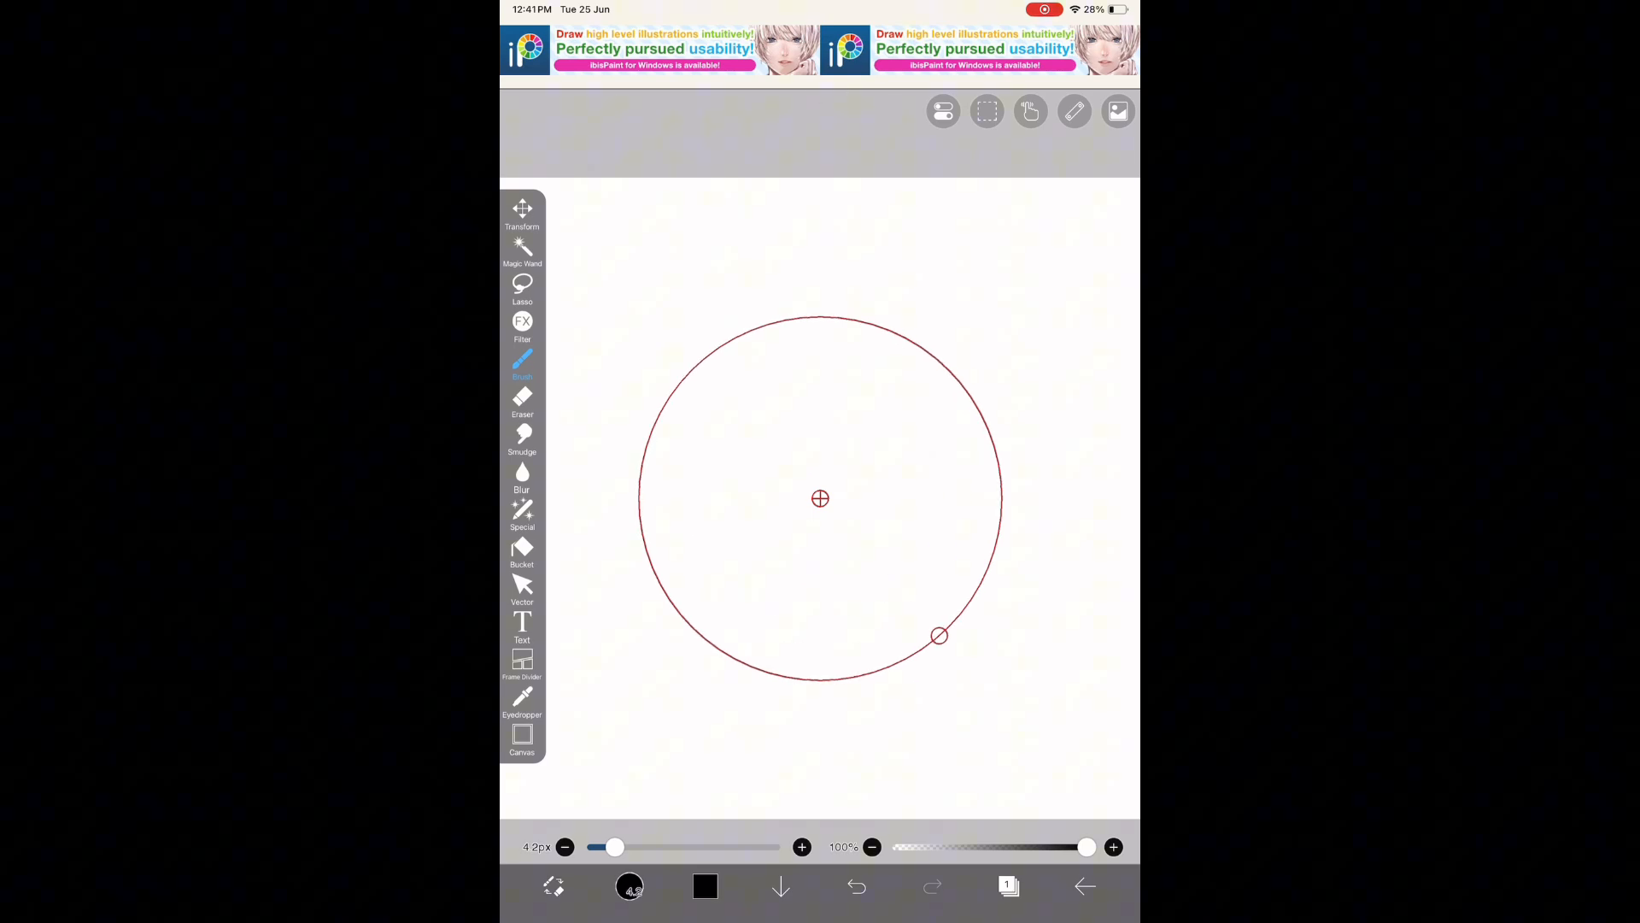
- Fill the red circle outline with the Bucket so it becomes a solid dark red disc
click(704, 887)
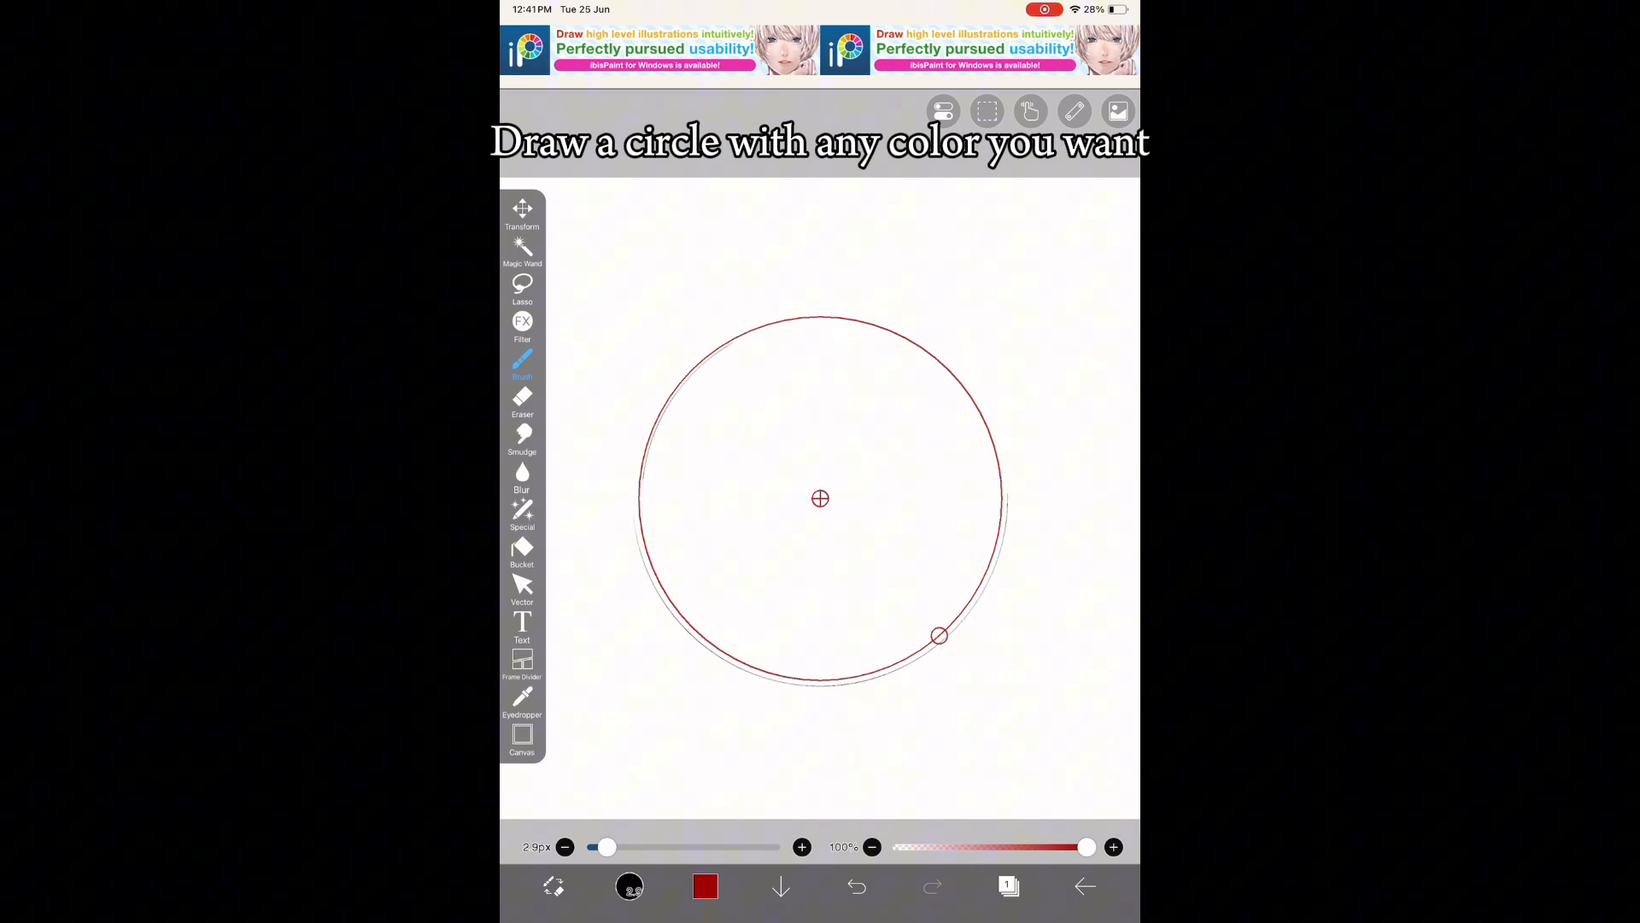
click(523, 552)
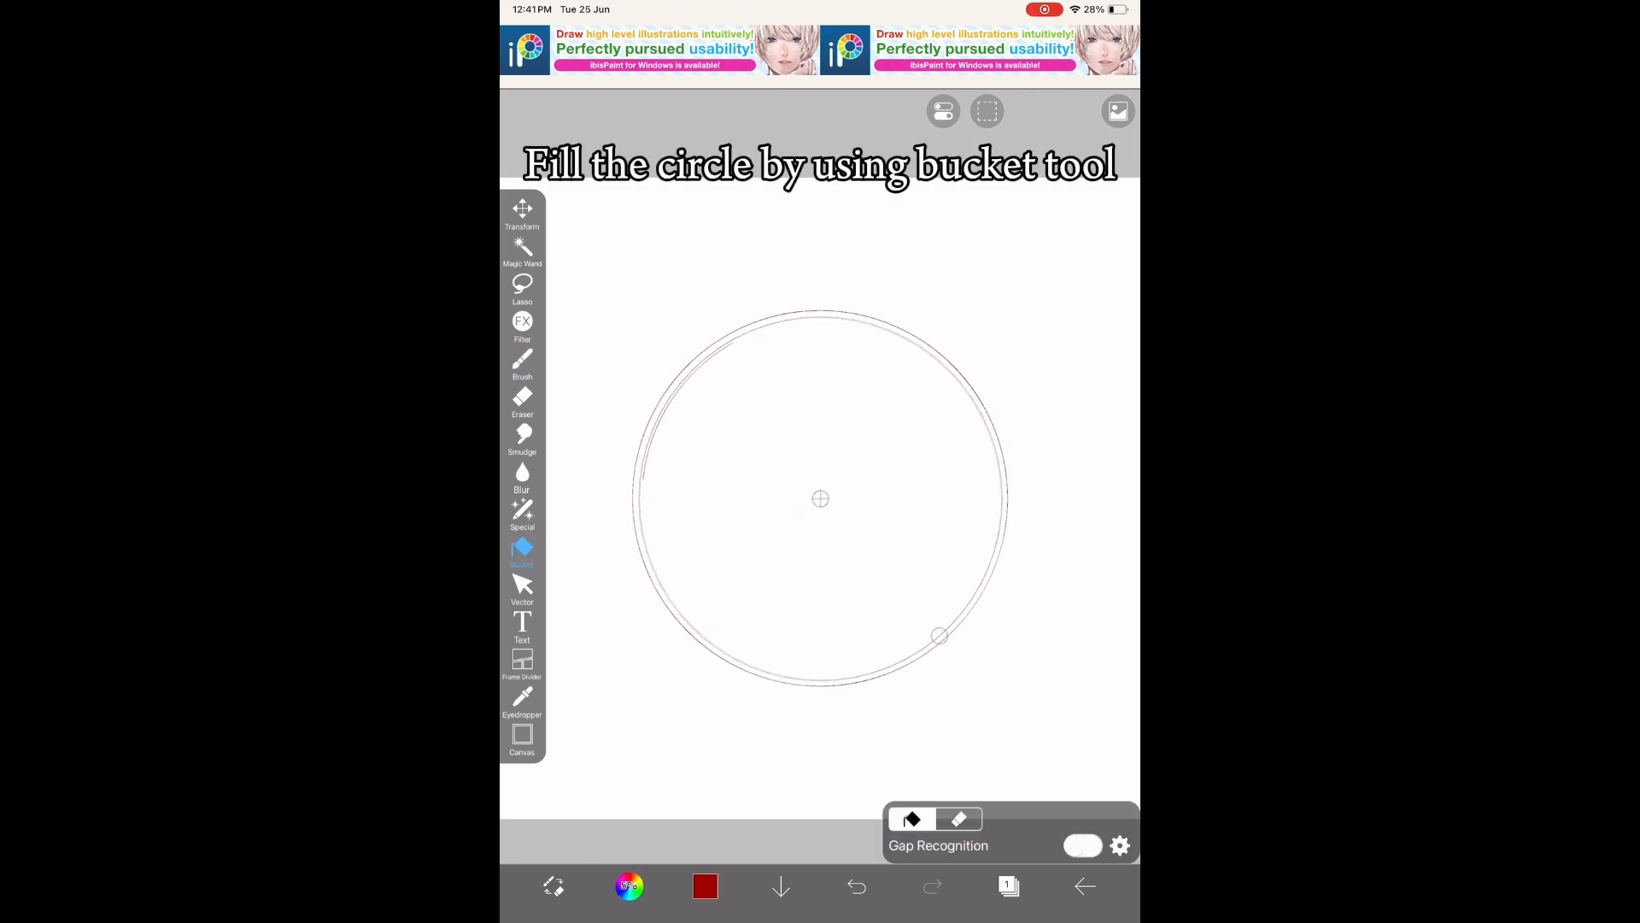
click(821, 498)
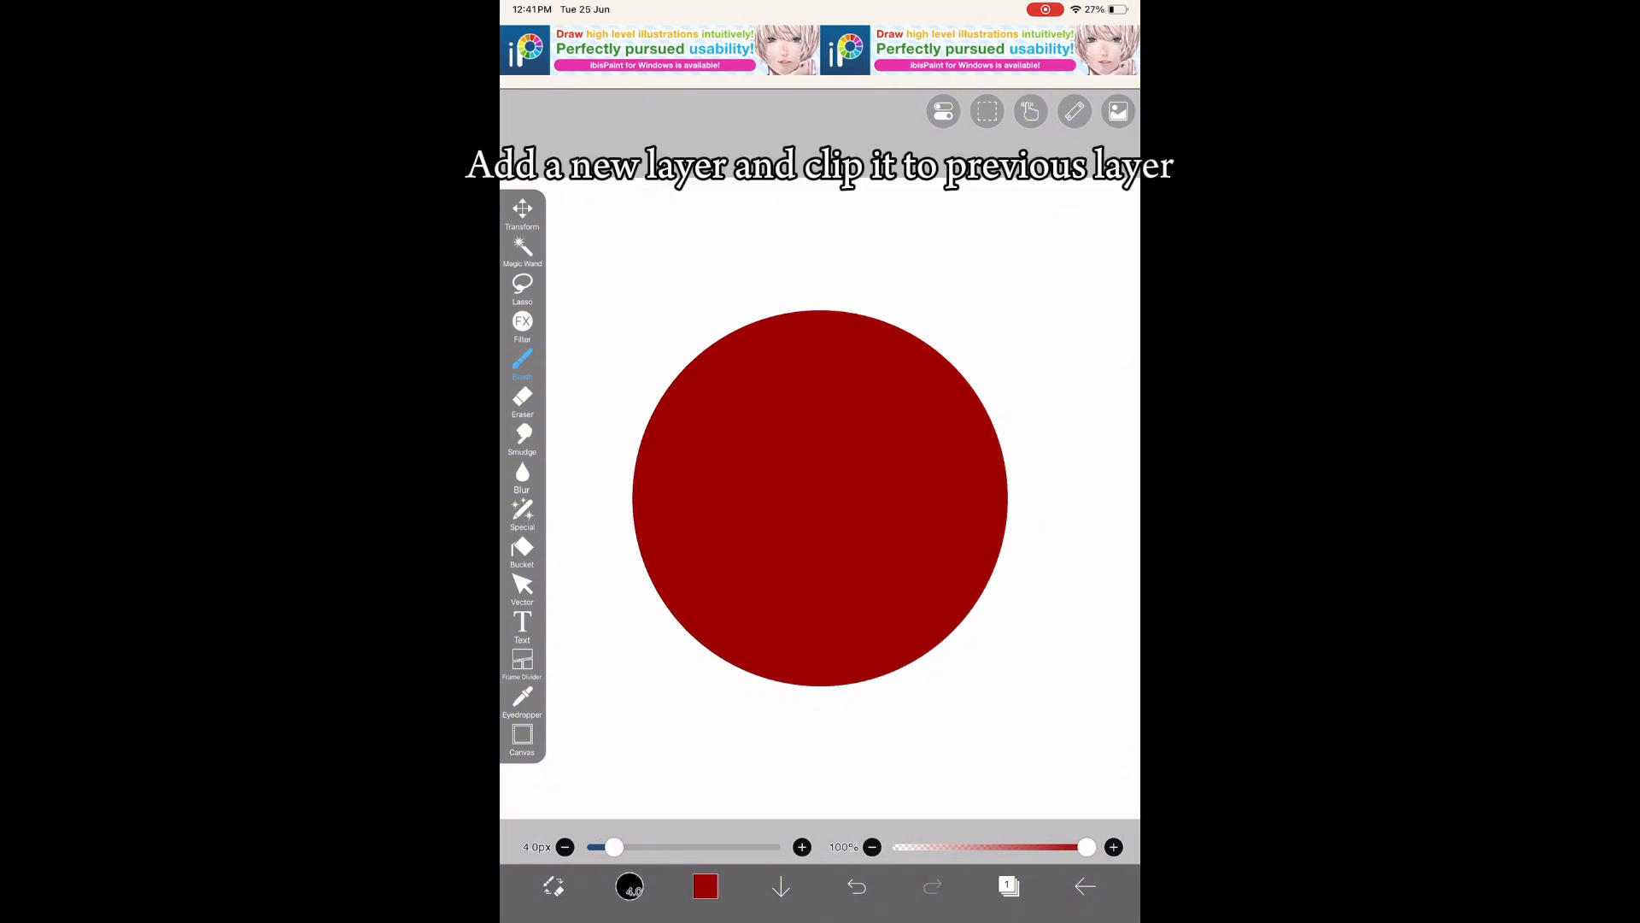
- On a clipped layer, airbrush darker red on the lower right and lighter red above
click(1008, 887)
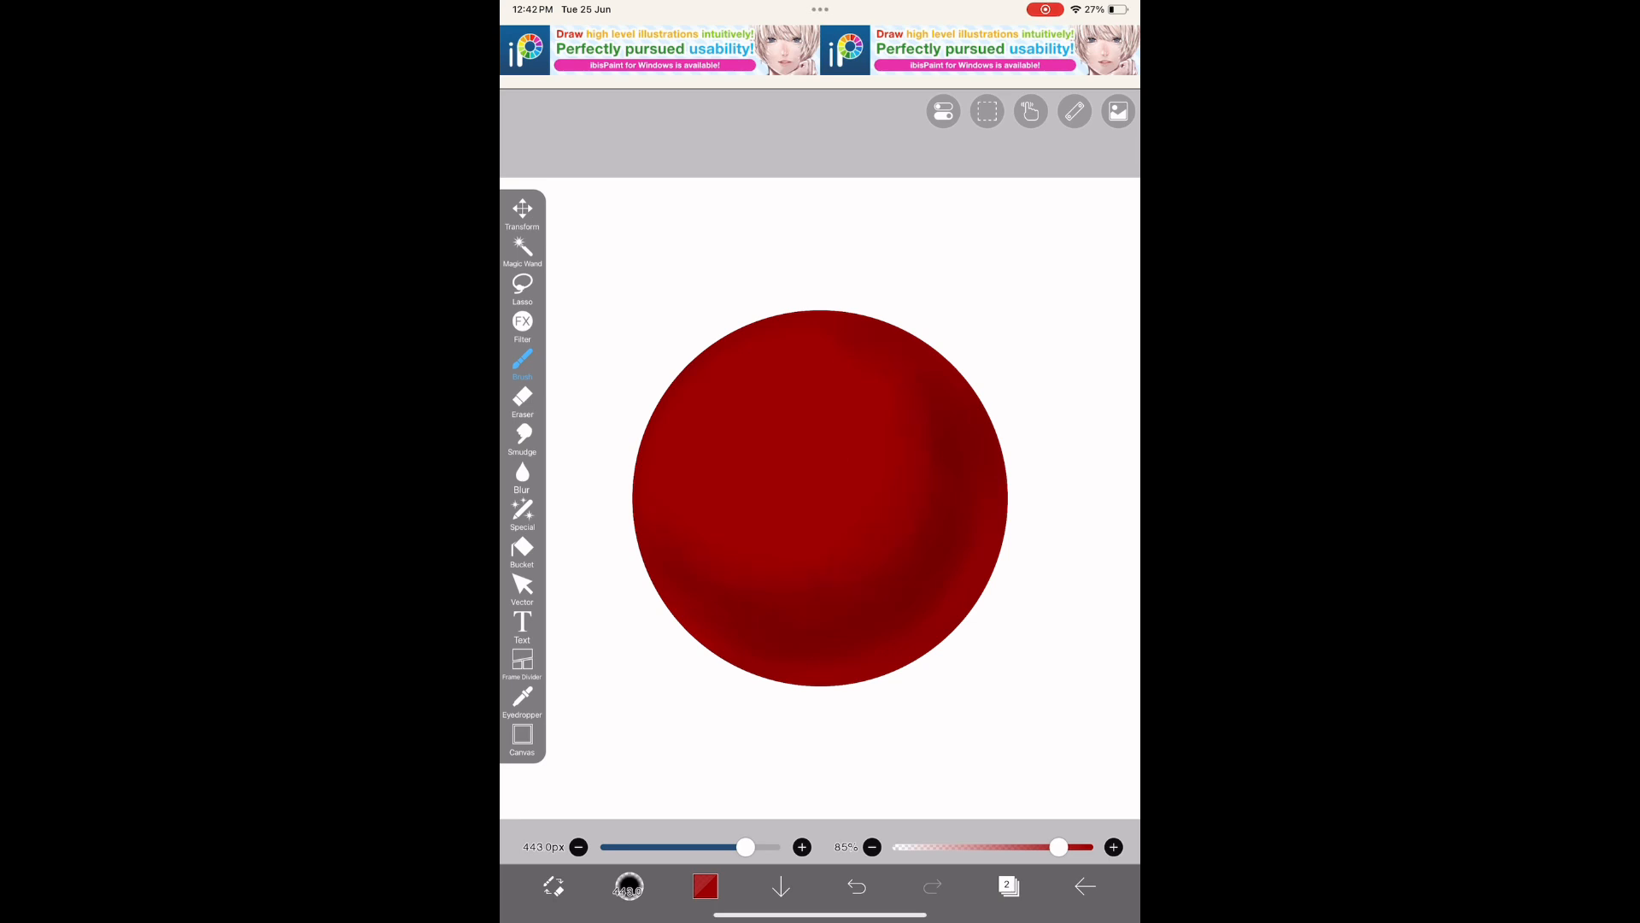
click(702, 886)
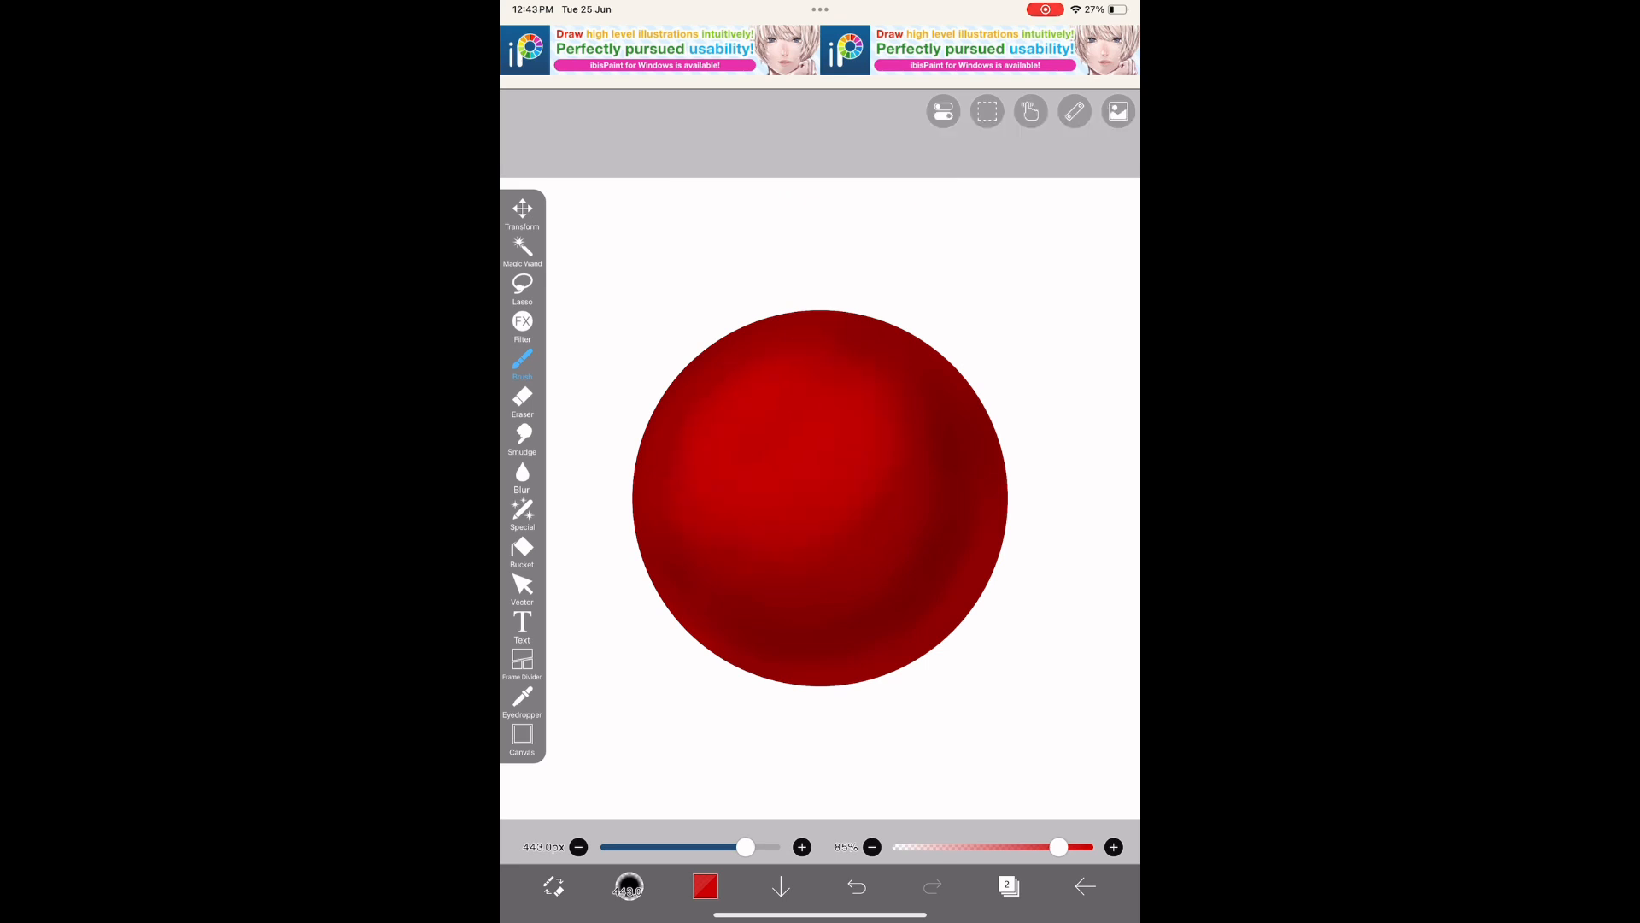
click(703, 887)
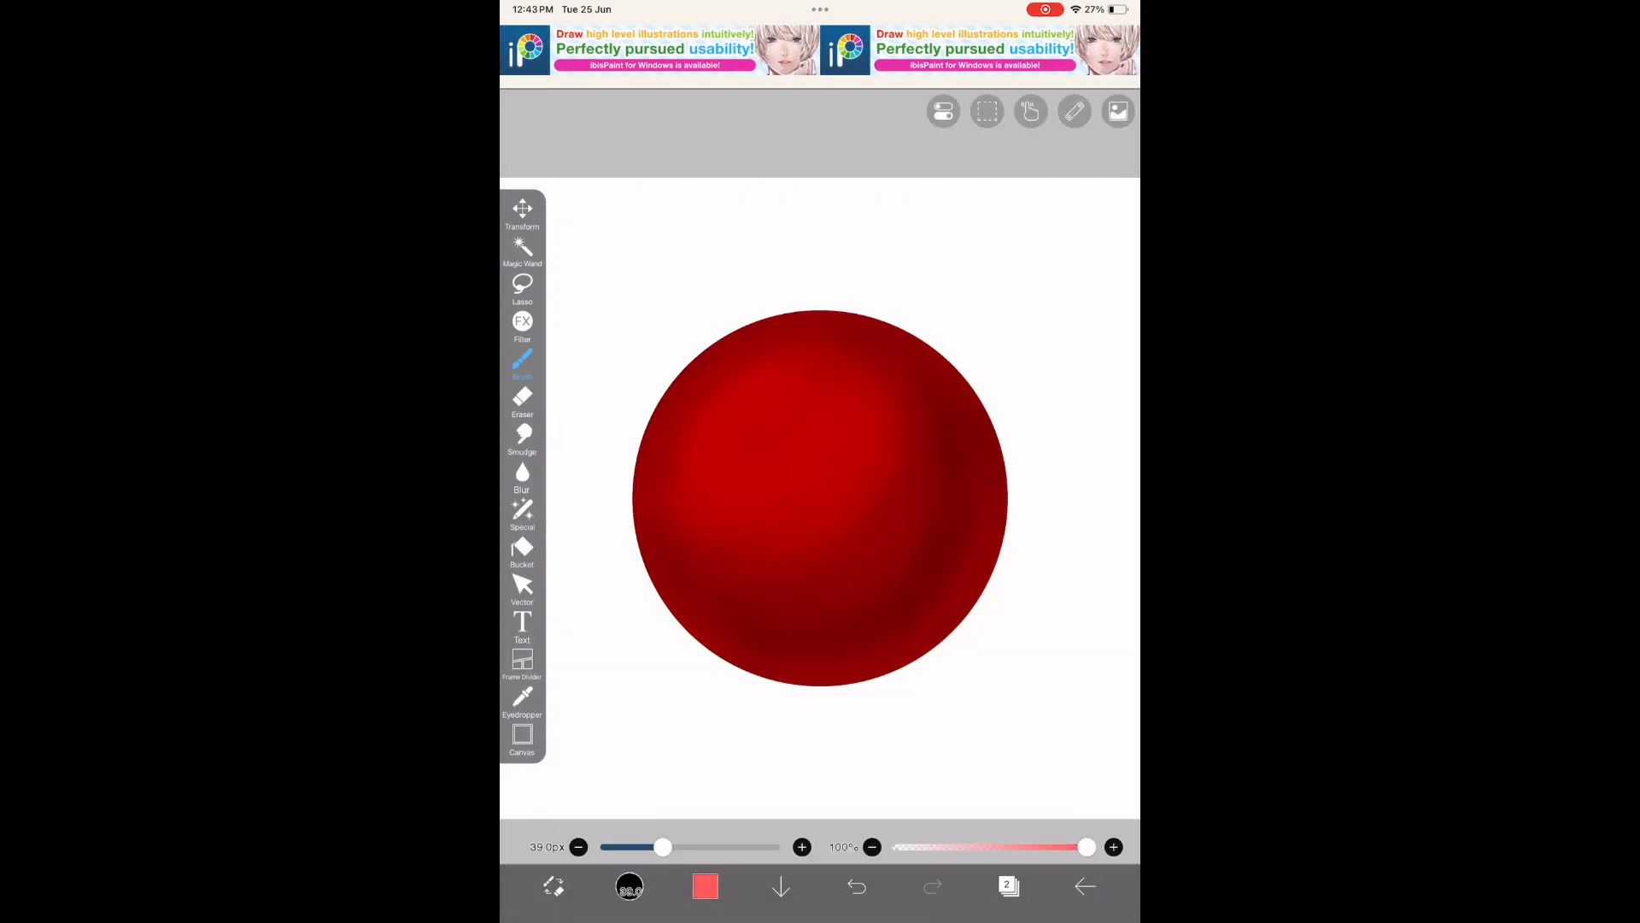
- Airbrush a light pink-red glow on the upper left at reduced opacity
click(523, 478)
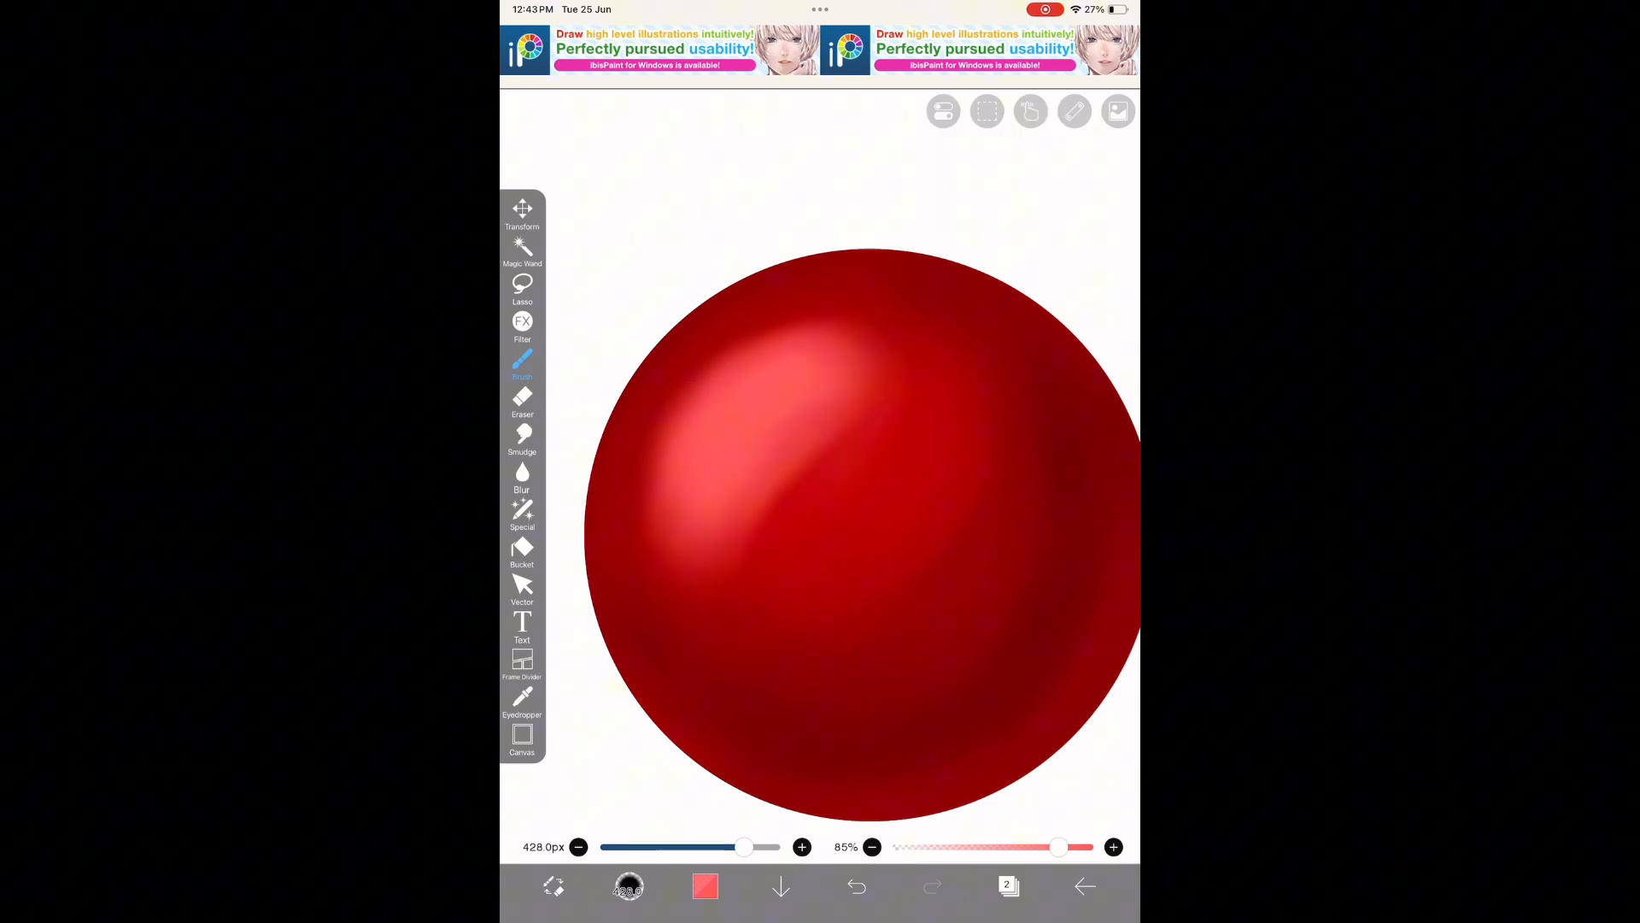
click(931, 394)
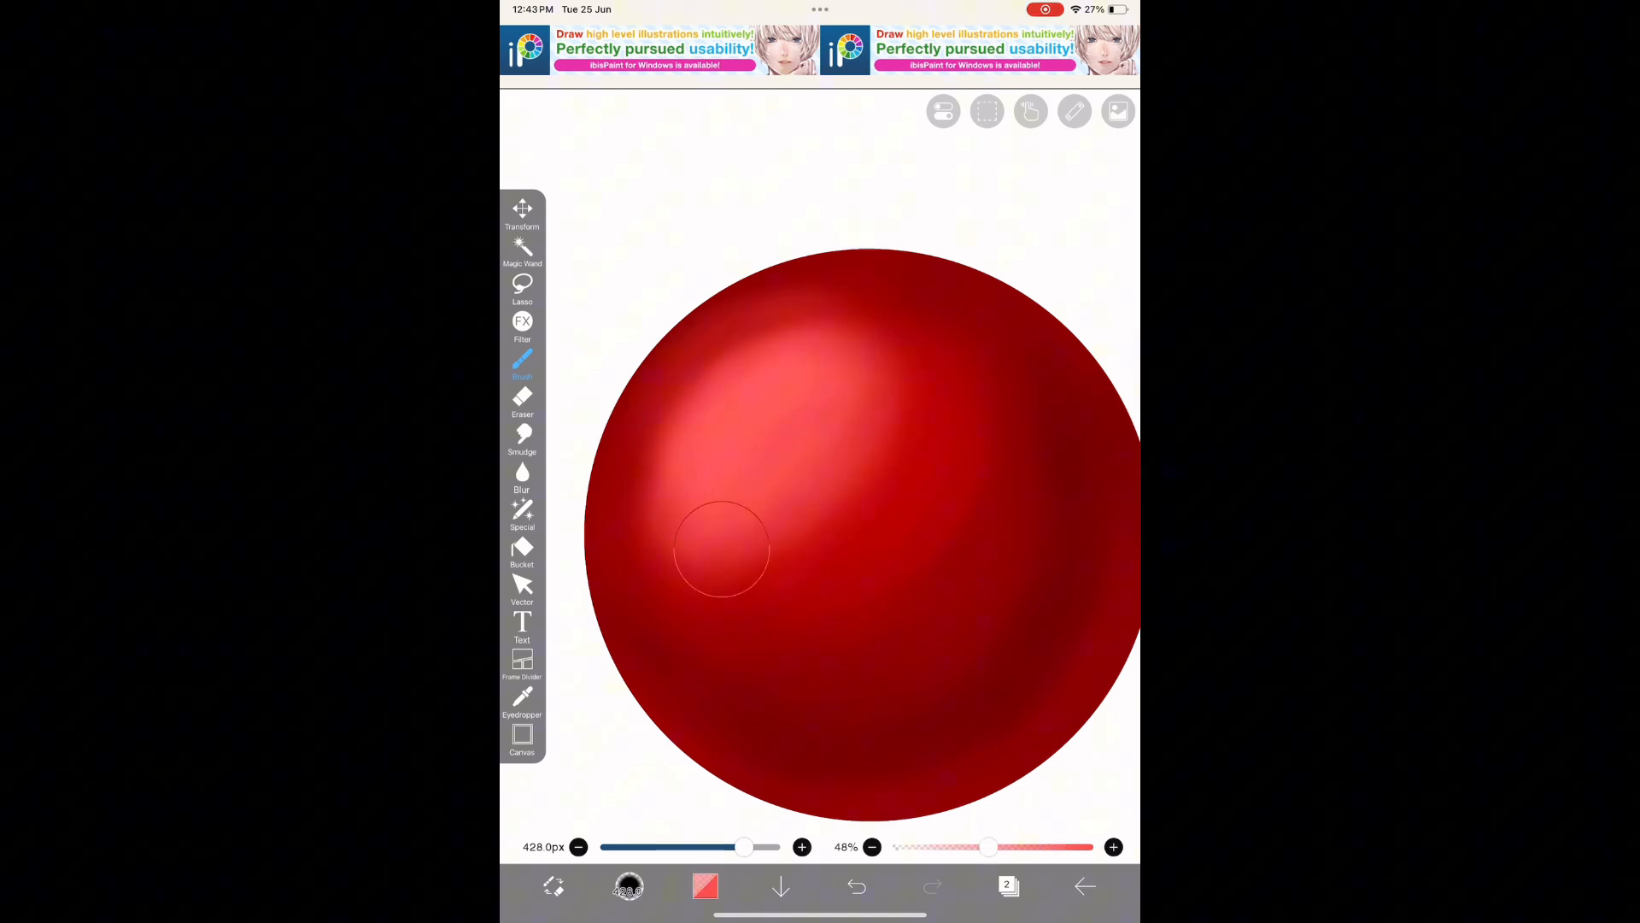
click(1008, 886)
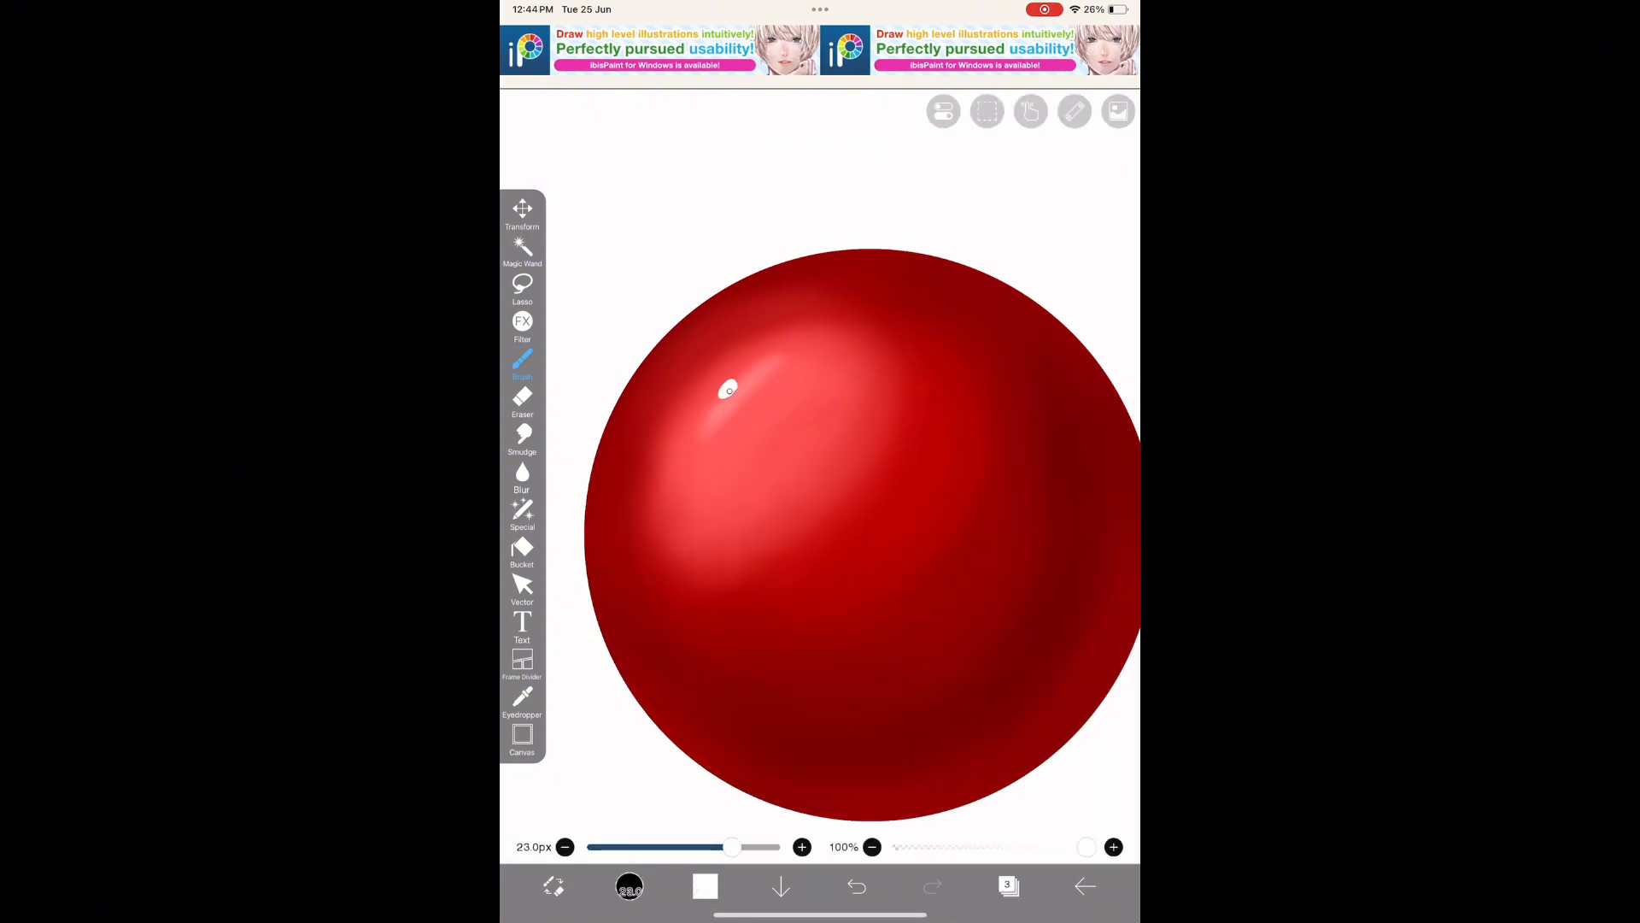
- Dab a small white shine spot on the upper left of the sphere
click(522, 476)
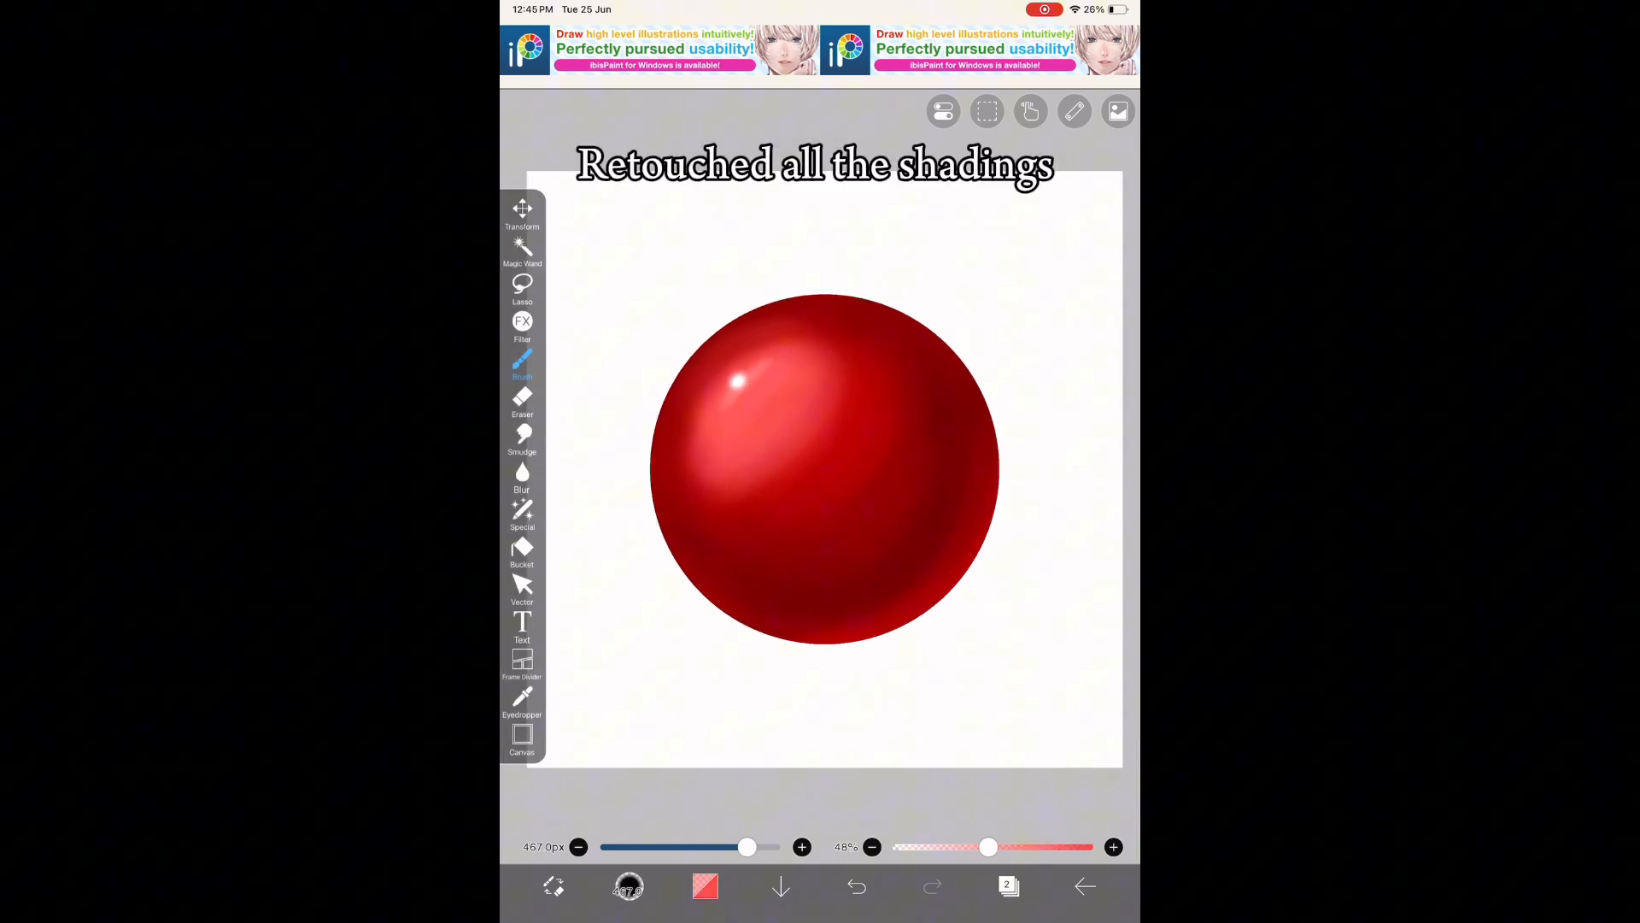
- Start airbrushing dark red under the sphere on the layer beneath it
click(523, 478)
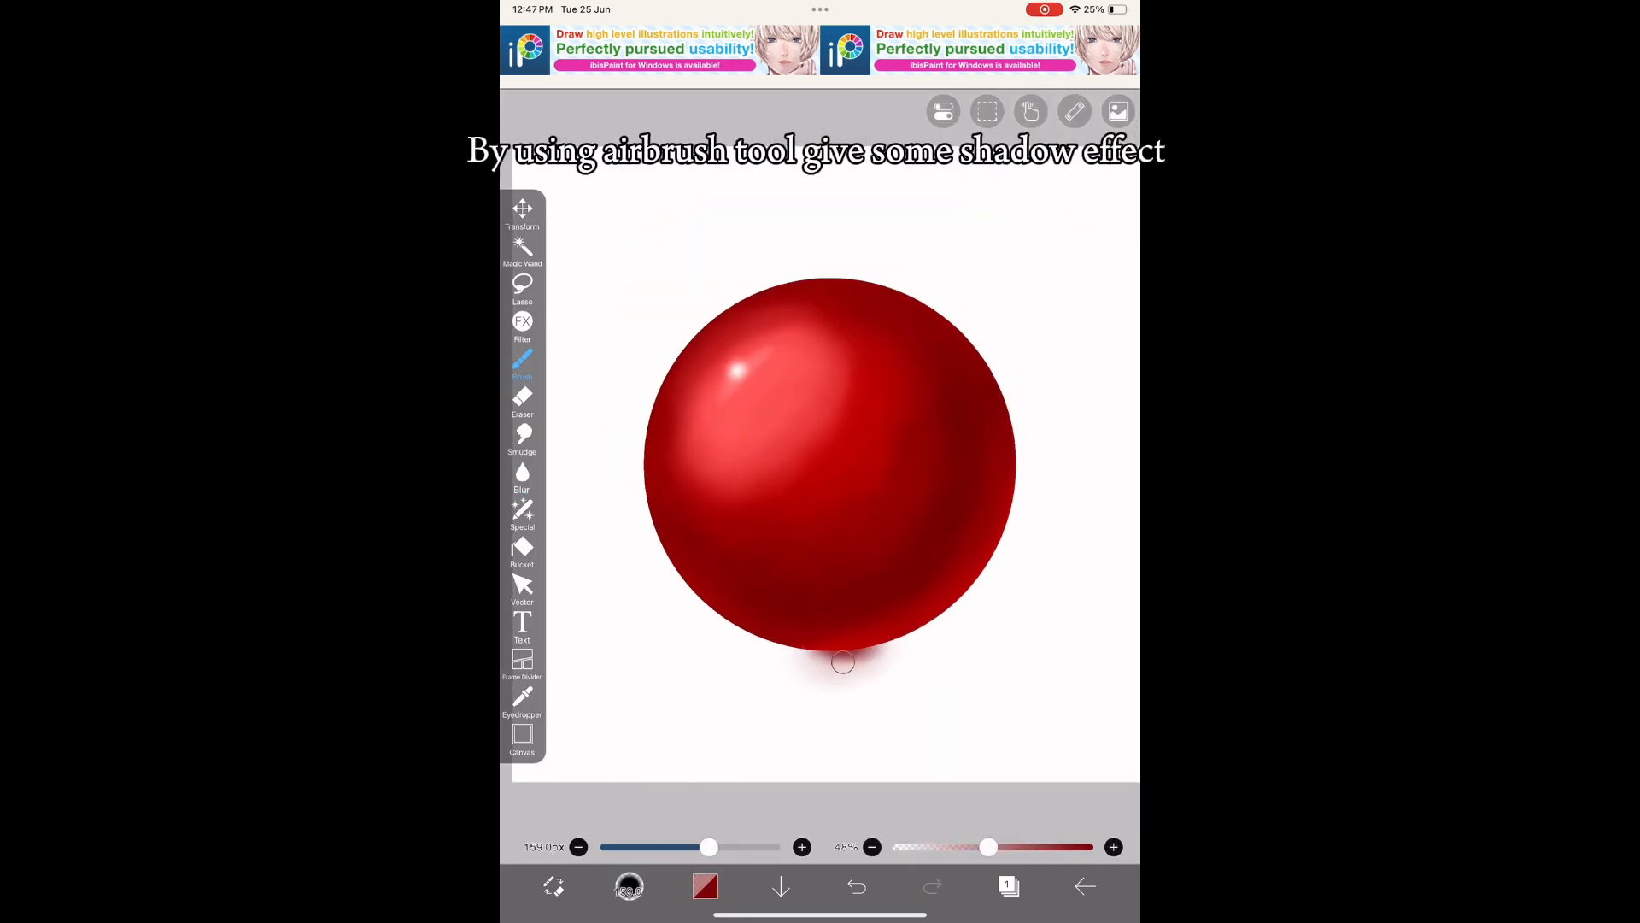
- Airbrush a wide red shadow under the sphere at about 42% opacity, softening its edges with white
drag(842, 661, 753, 641)
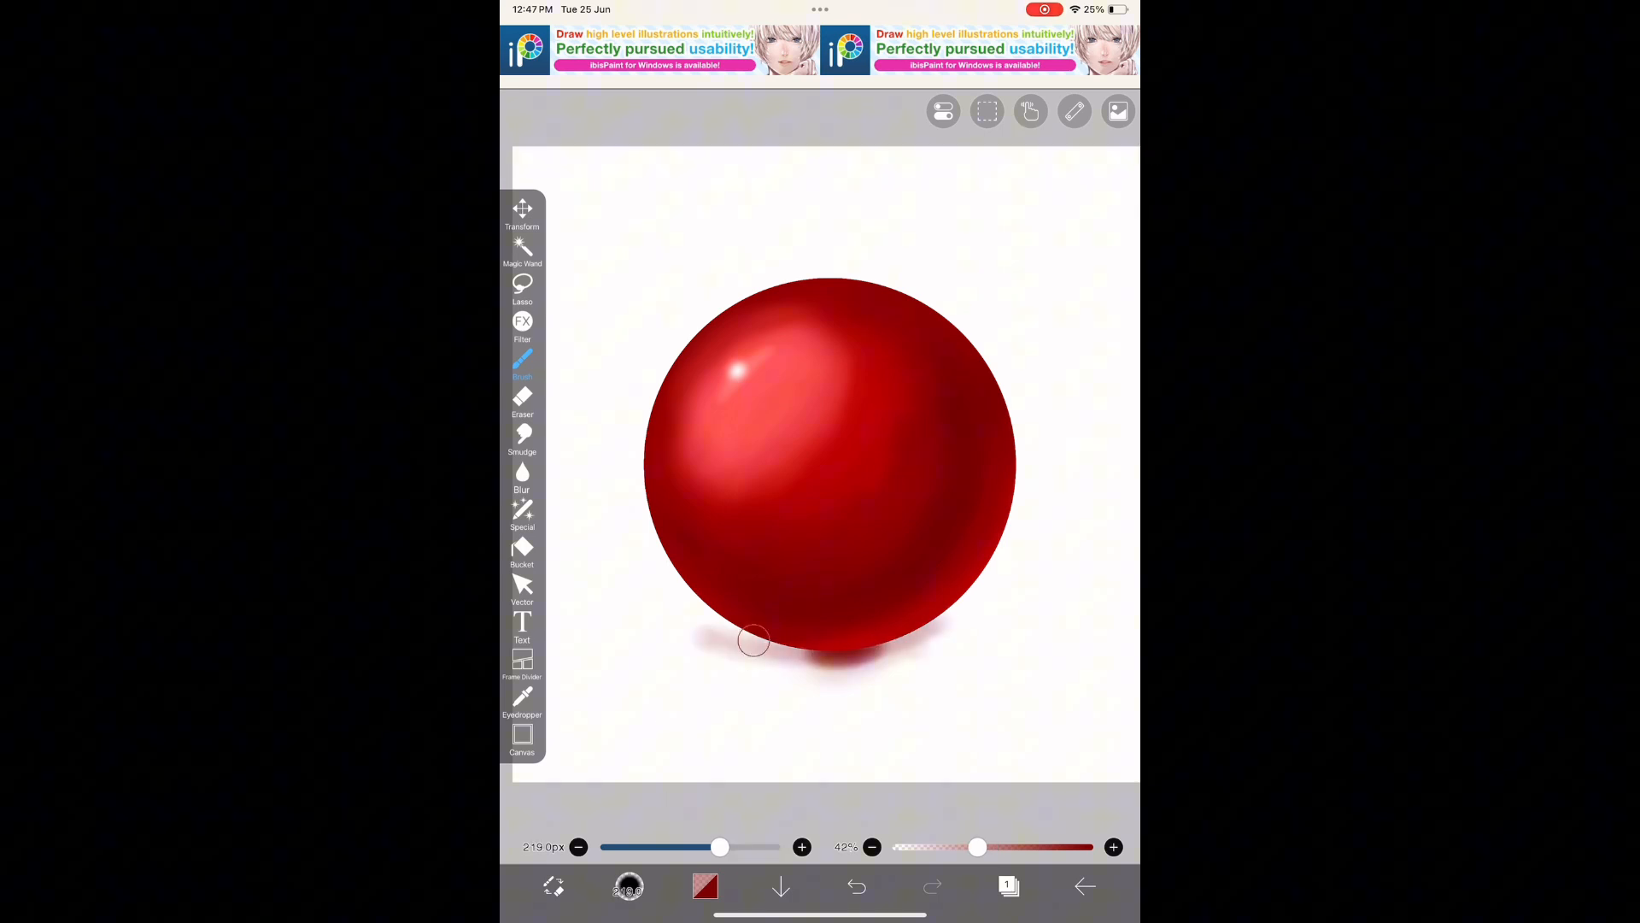
drag(754, 641, 838, 655)
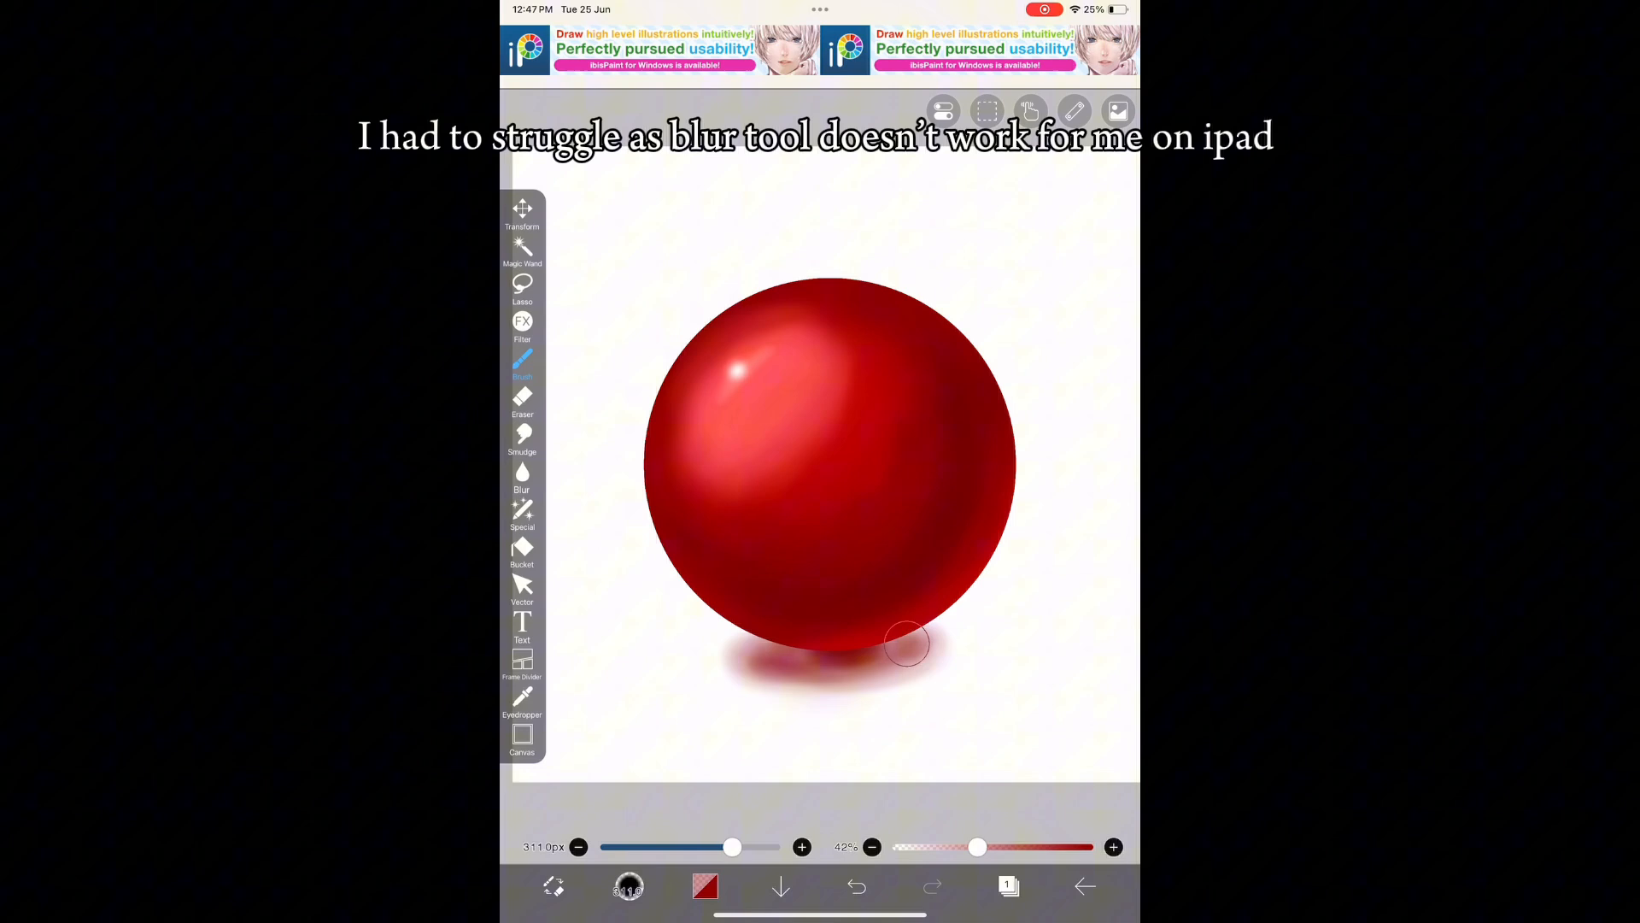
drag(905, 645, 753, 656)
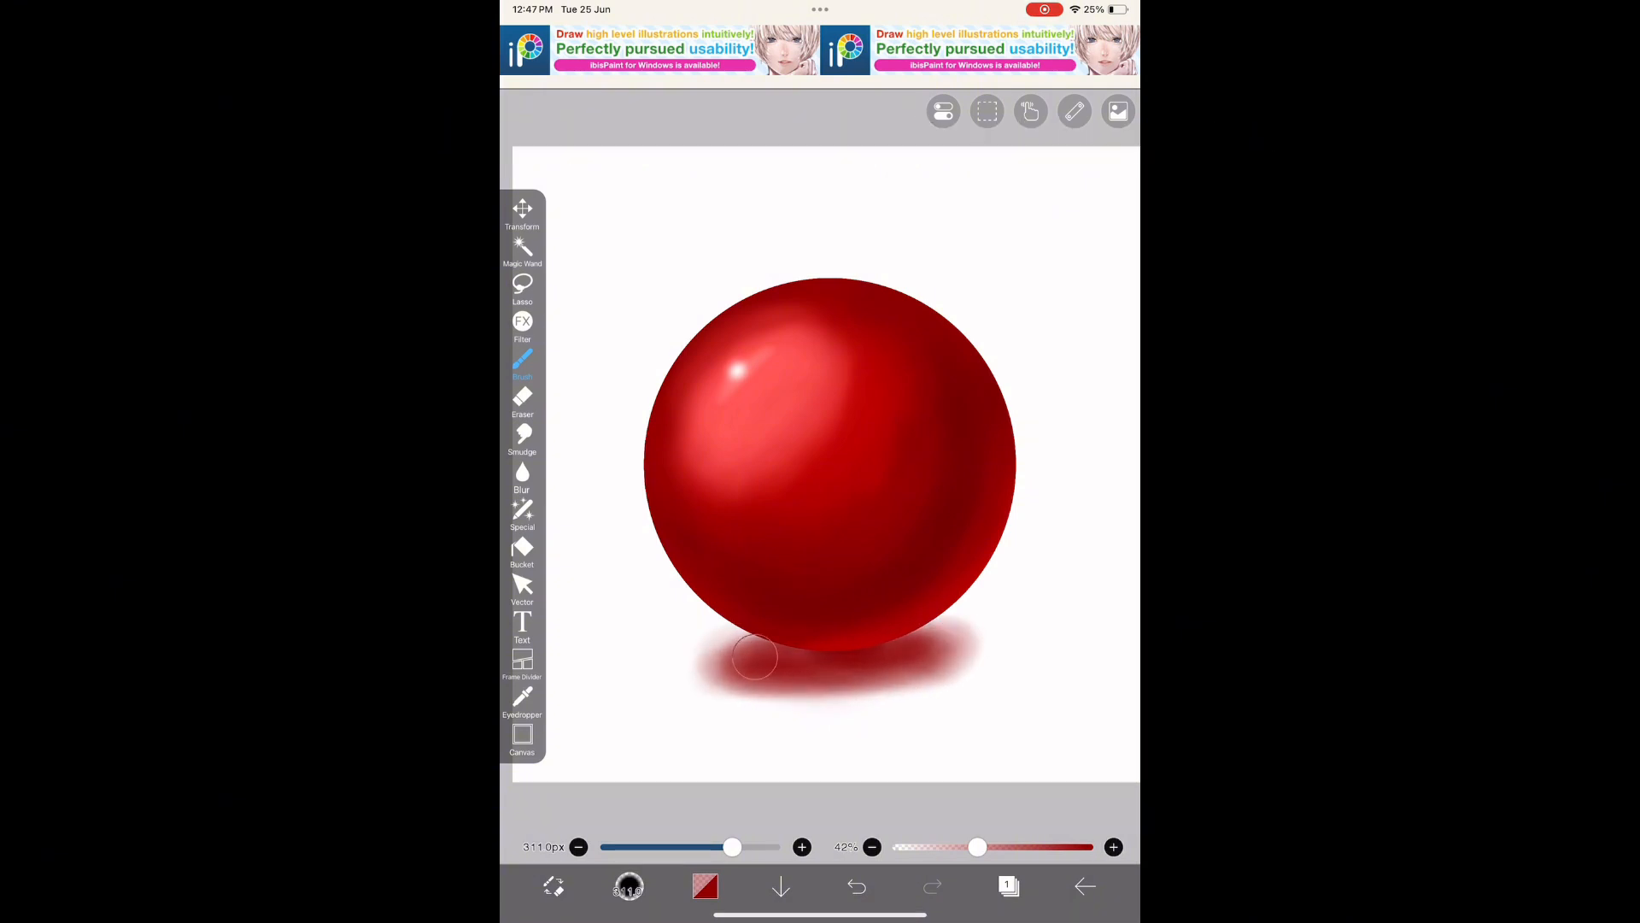
drag(753, 656, 922, 677)
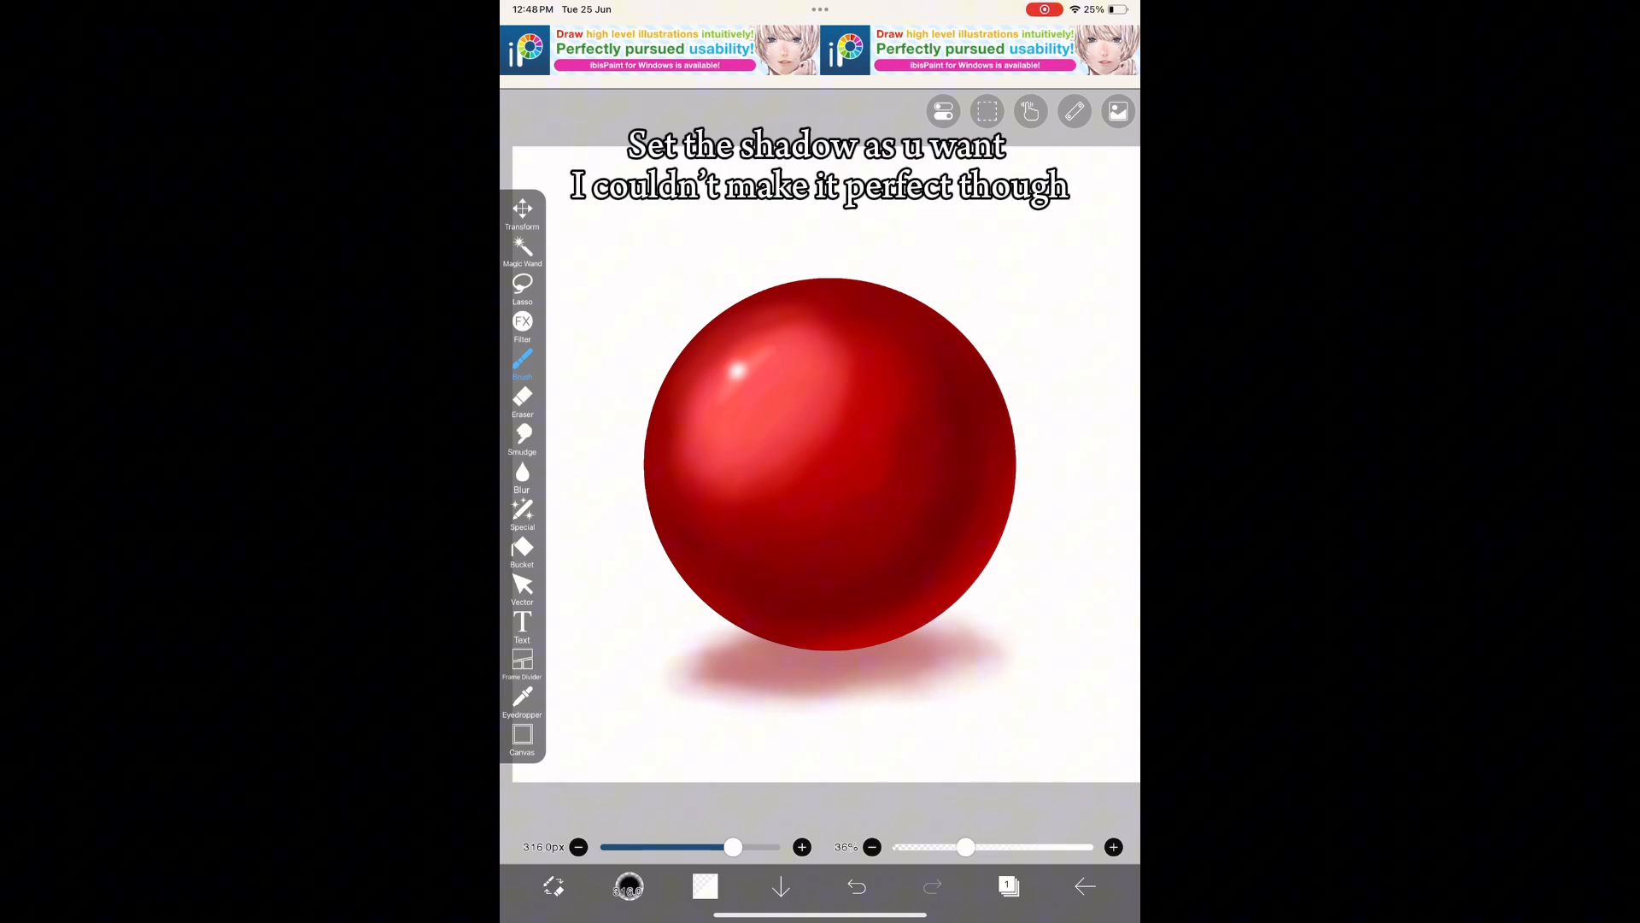
drag(690, 669, 970, 630)
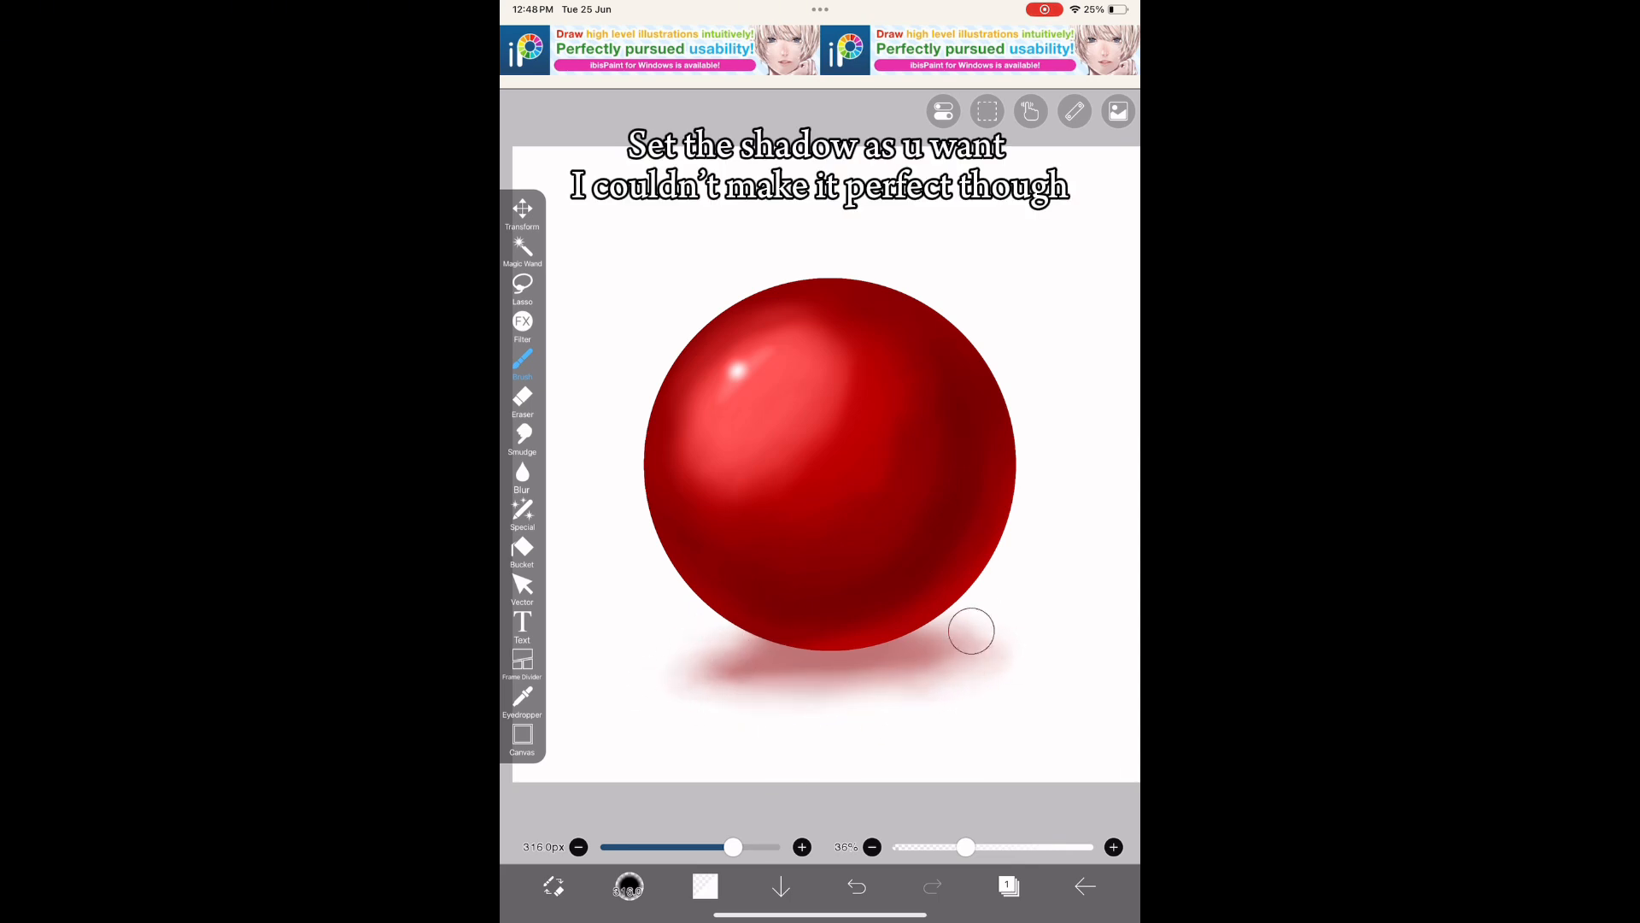